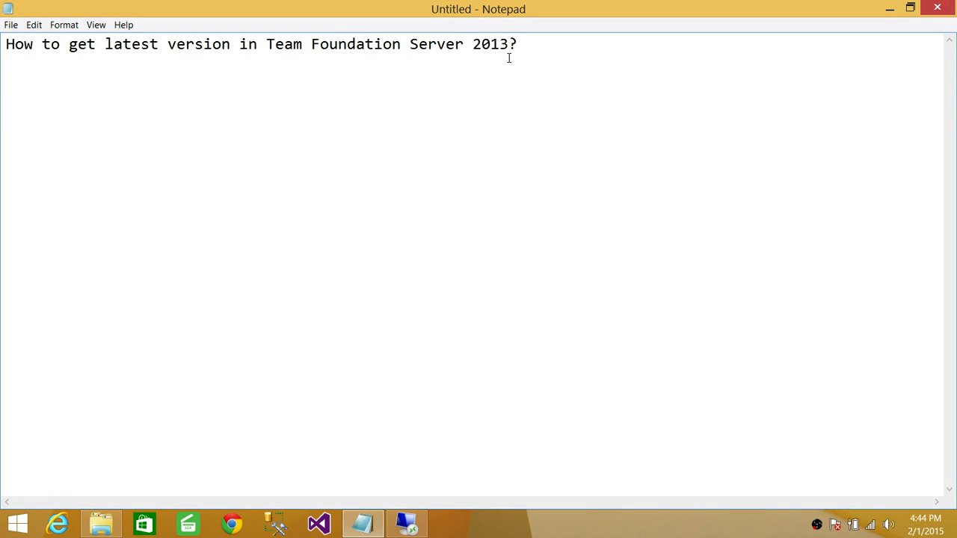
# - Select the Prod branch in Source Control Explorer's Folders tree and open its context menu
pyautogui.click(516, 44)
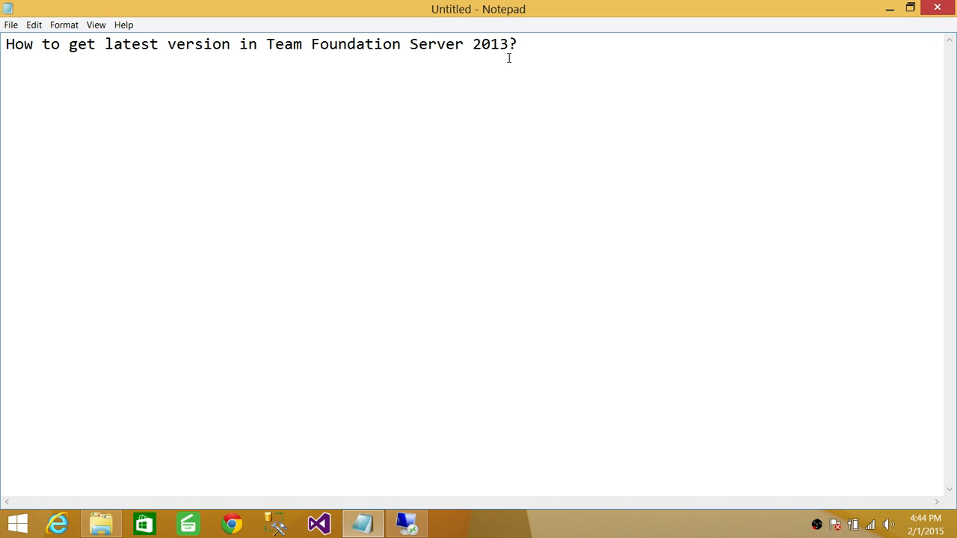
pyautogui.click(517, 44)
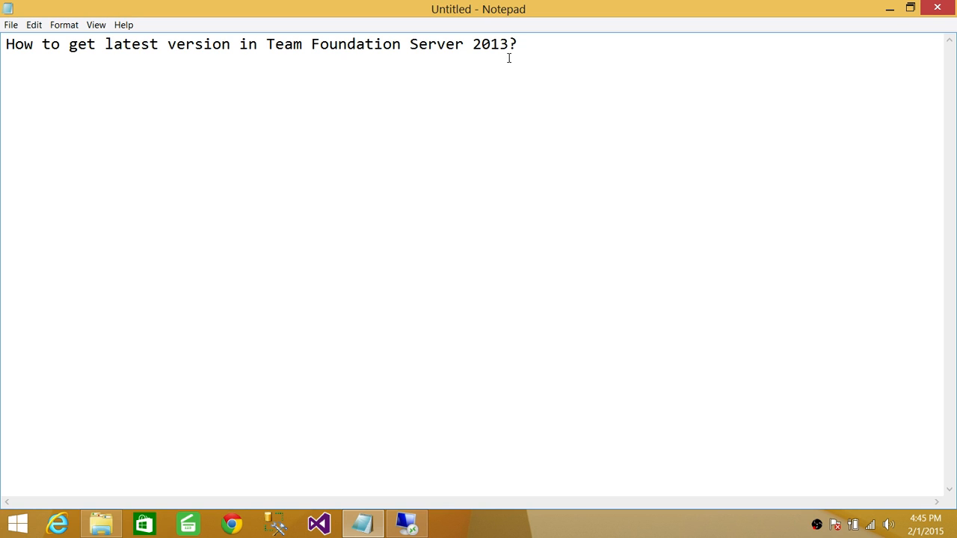
pyautogui.click(516, 44)
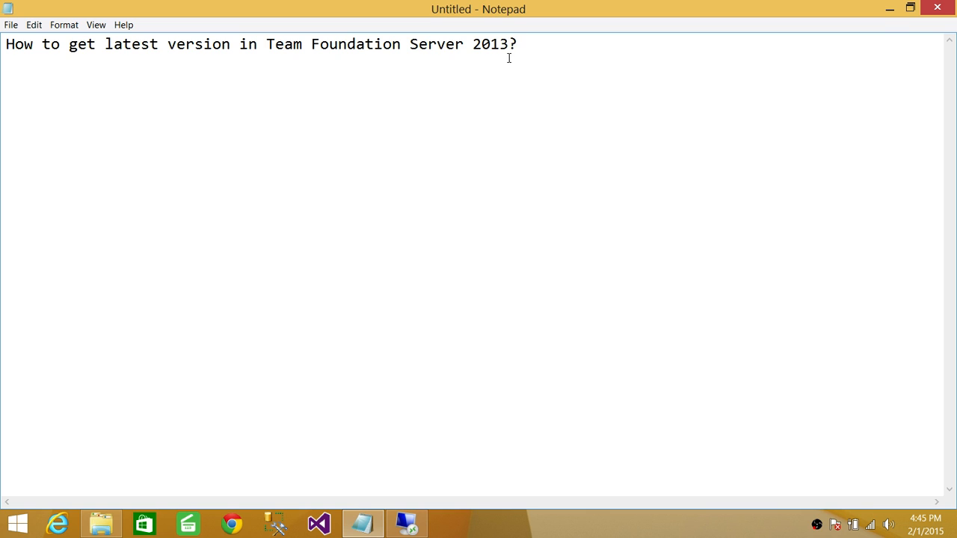
pyautogui.click(159, 524)
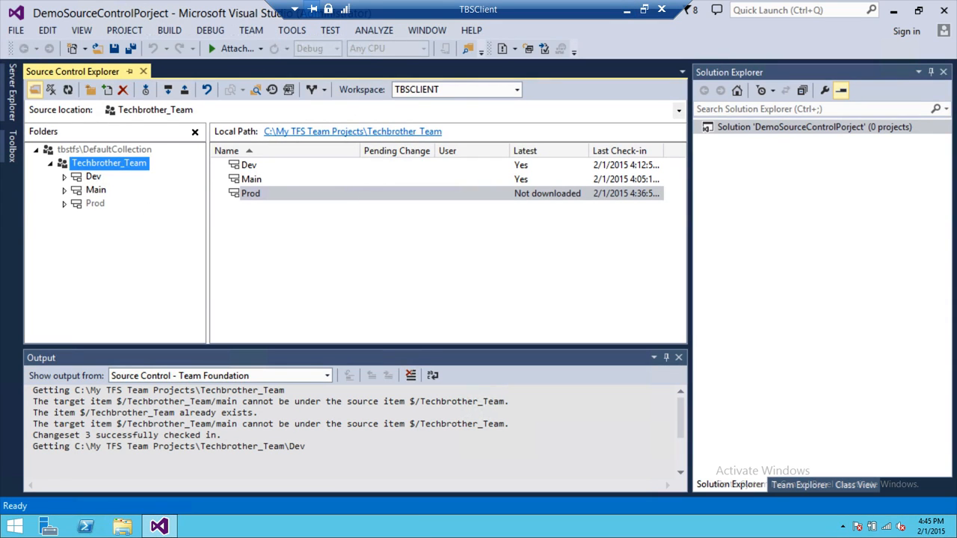
pyautogui.moveTo(79, 179)
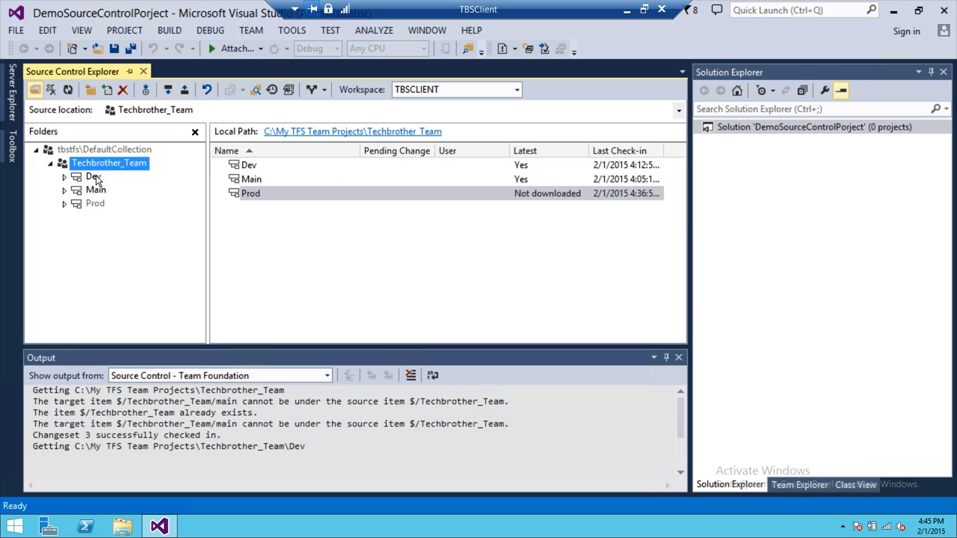
pyautogui.moveTo(101, 210)
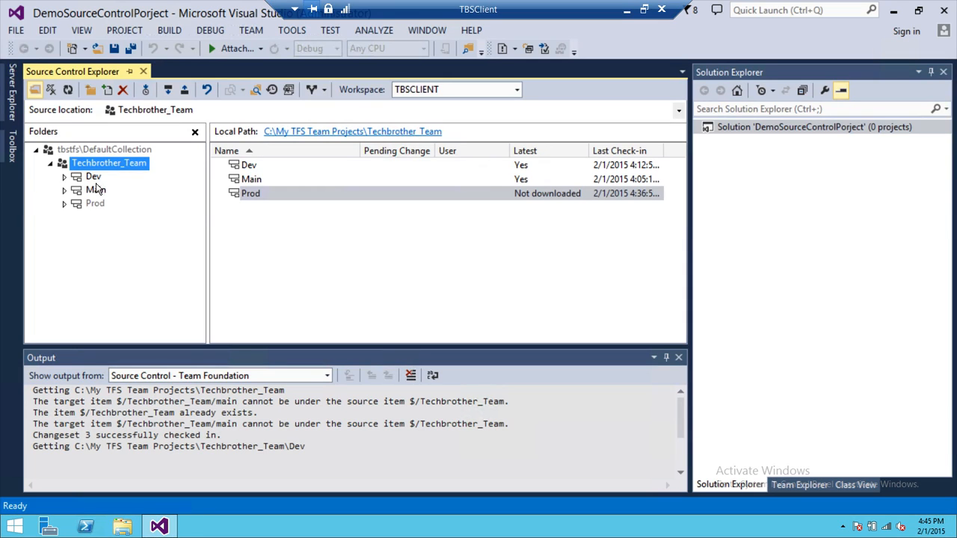
pyautogui.moveTo(107, 196)
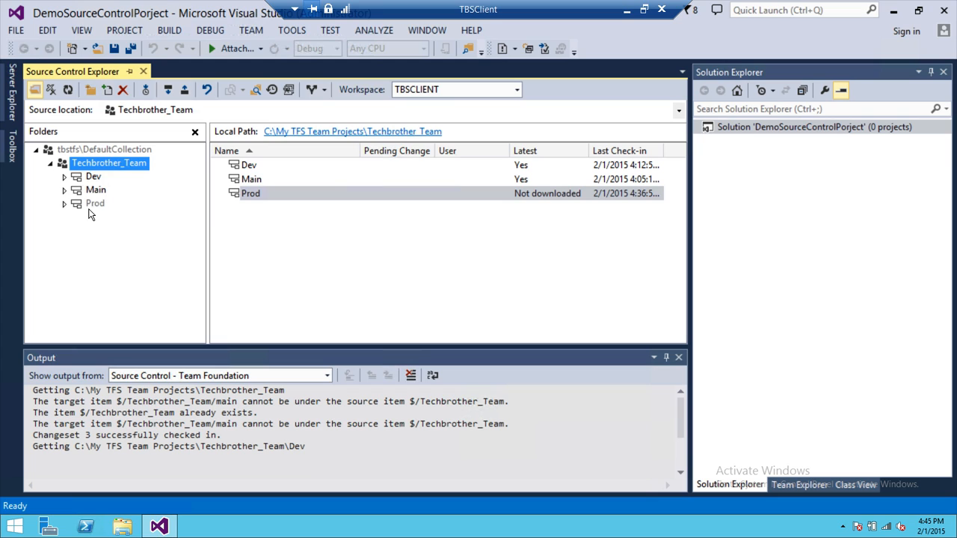
pyautogui.moveTo(103, 214)
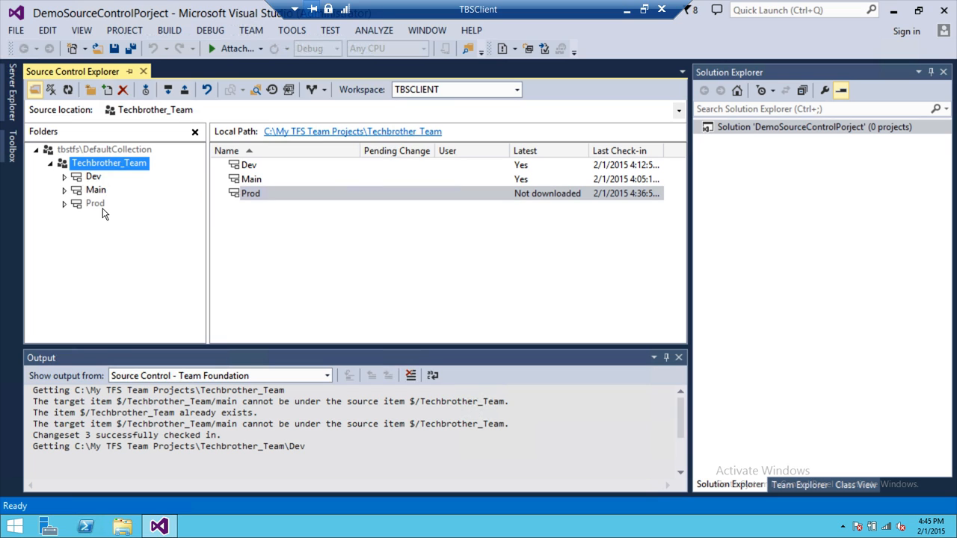
pyautogui.moveTo(99, 216)
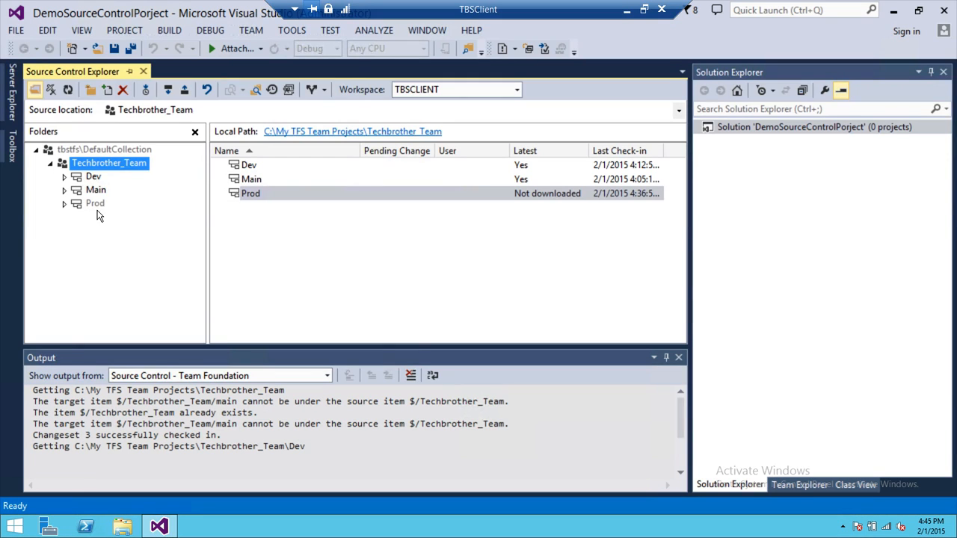
pyautogui.click(95, 204)
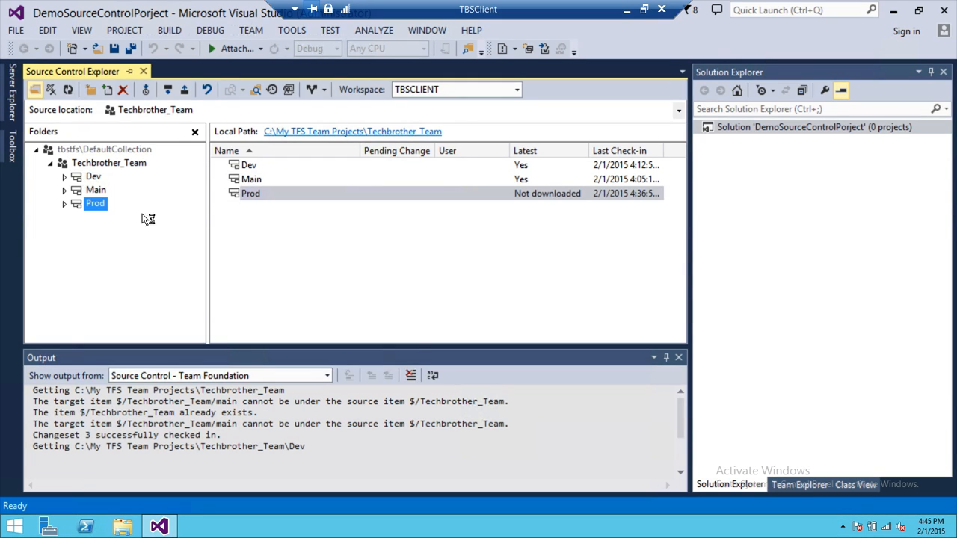
pyautogui.click(95, 204)
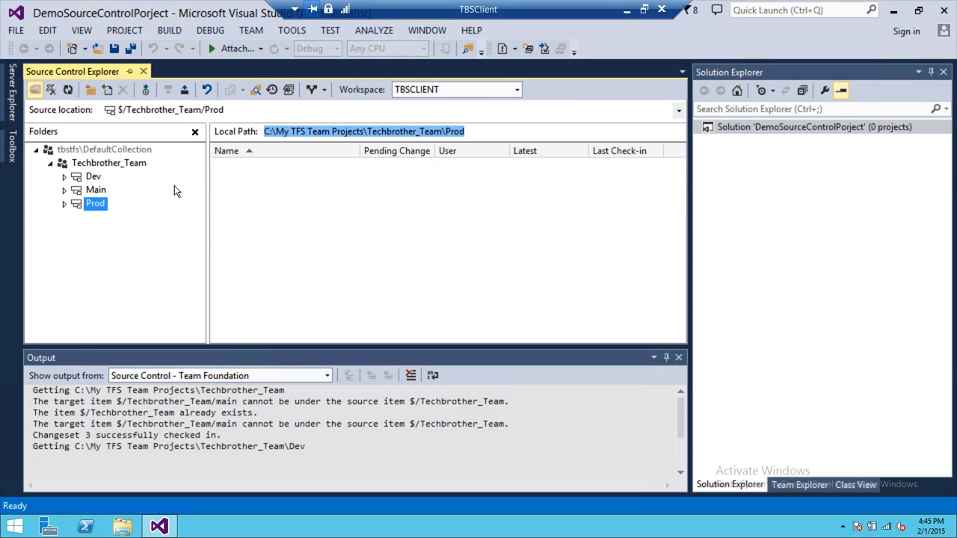
pyautogui.moveTo(149, 189)
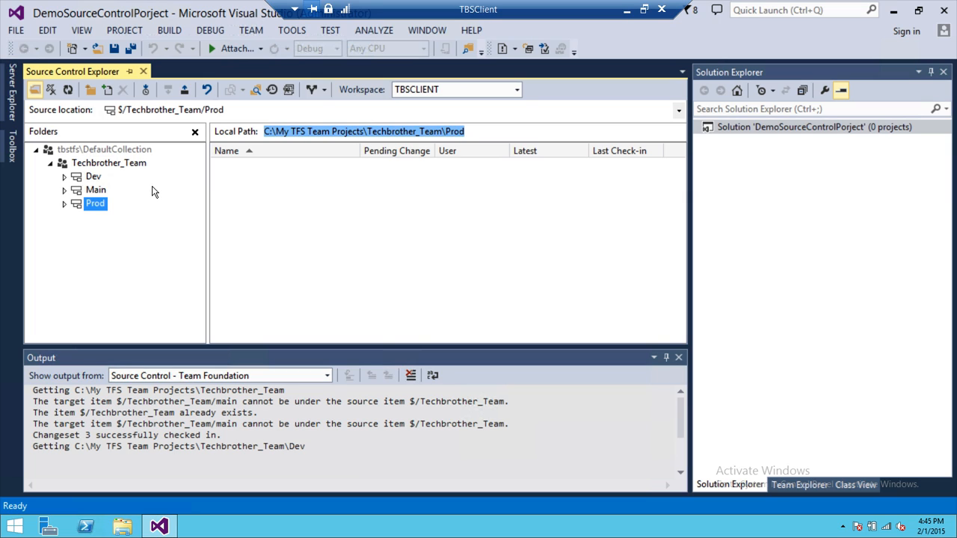
pyautogui.moveTo(159, 195)
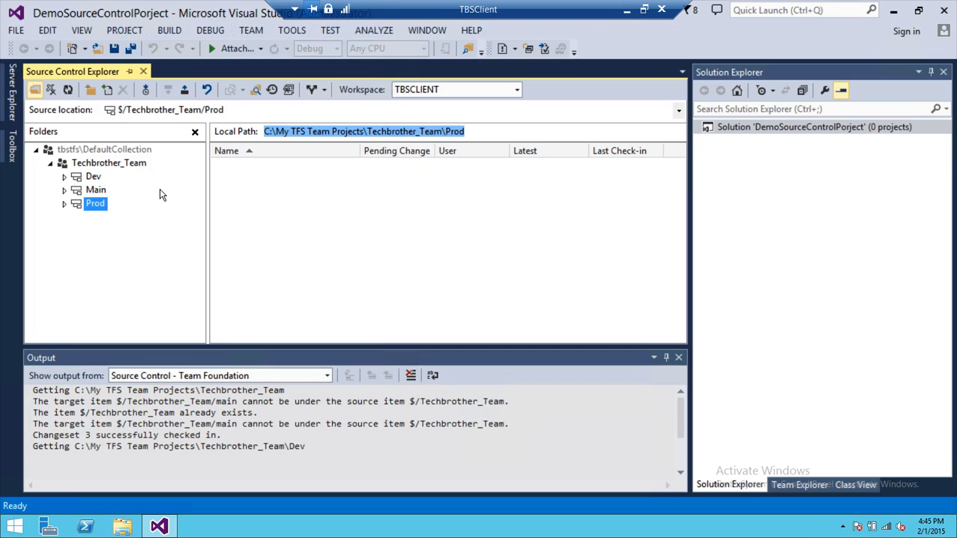
pyautogui.moveTo(144, 186)
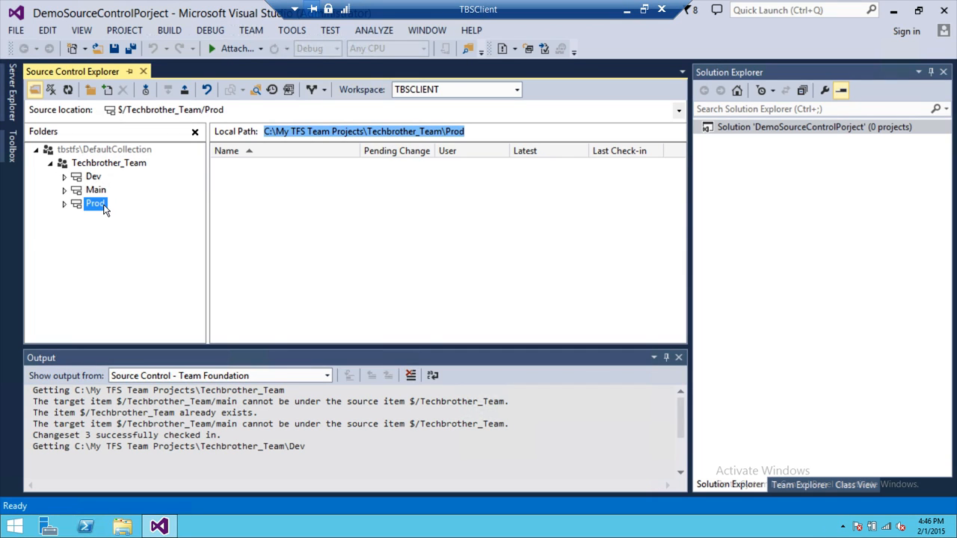
pyautogui.rightClick(95, 203)
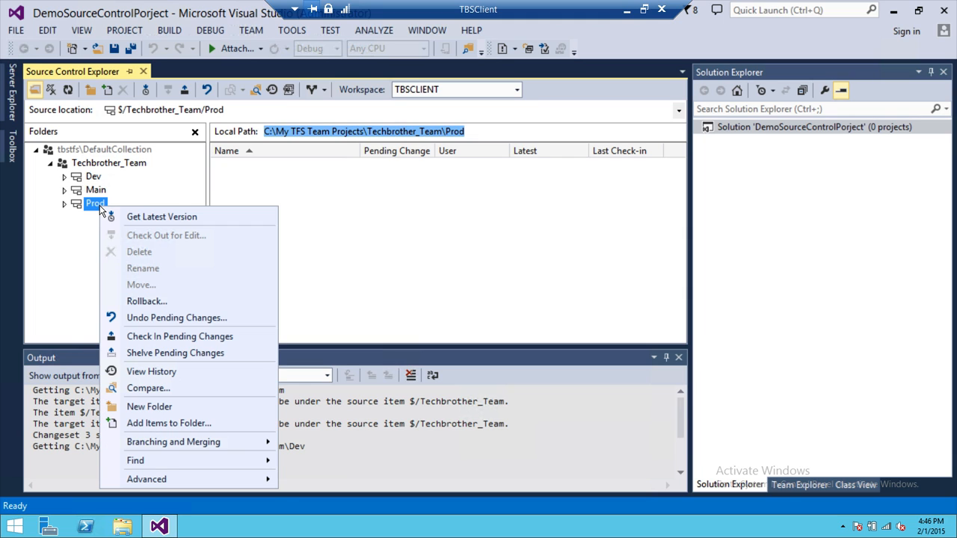
pyautogui.moveTo(161, 216)
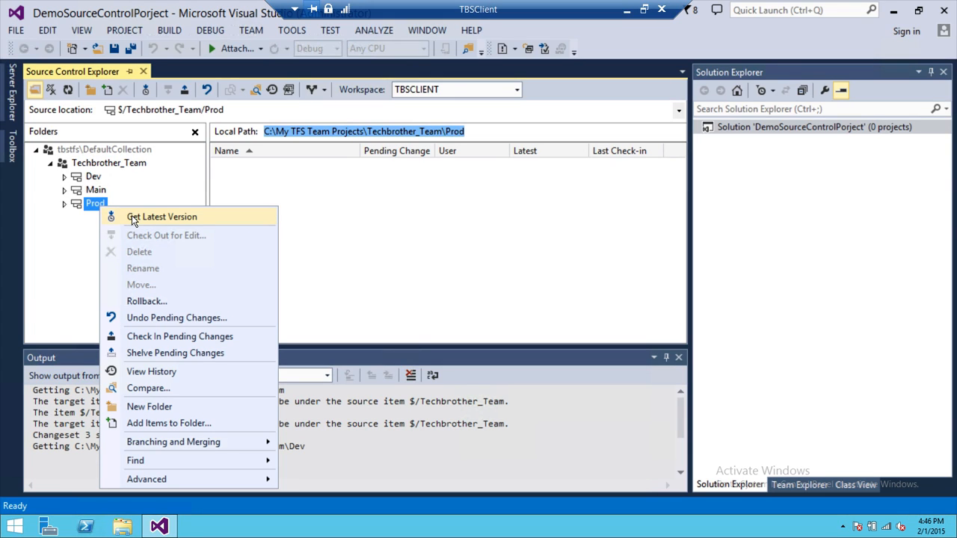
pyautogui.moveTo(94, 212)
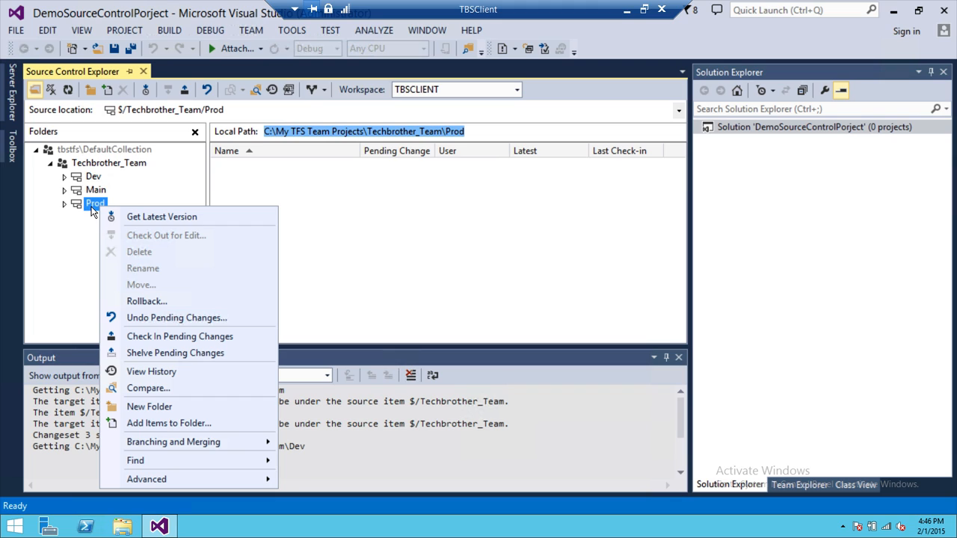
pyautogui.moveTo(174, 233)
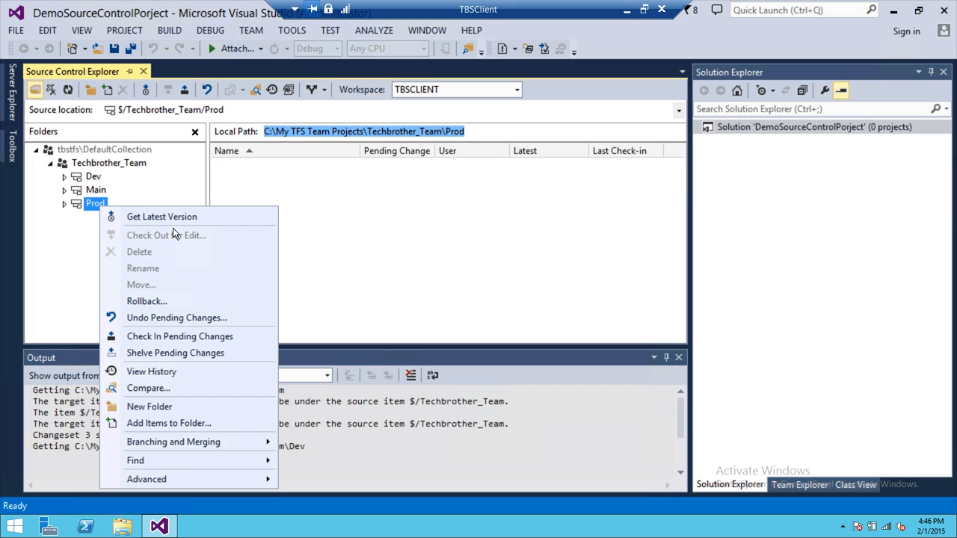
pyautogui.moveTo(162, 221)
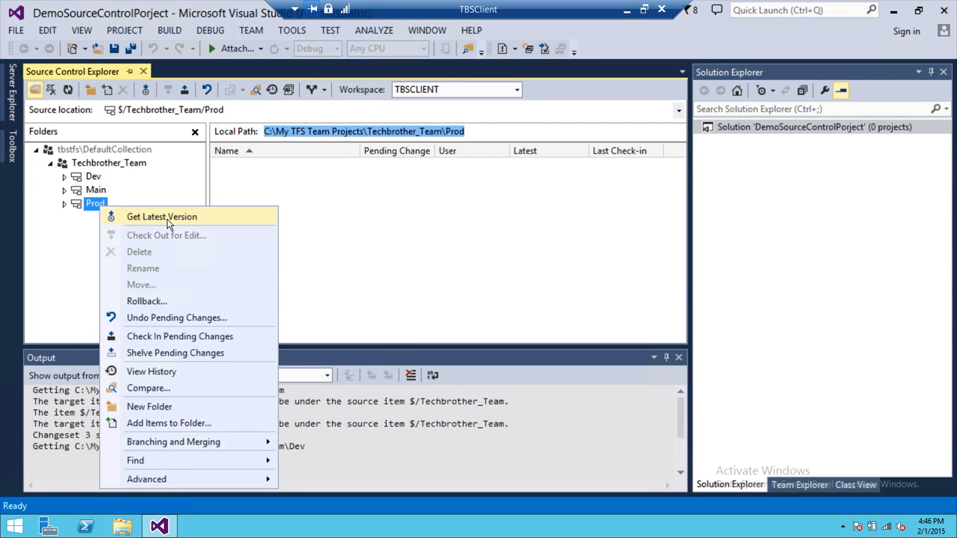
# - Open the Prod branch to view its contents
pyautogui.click(161, 216)
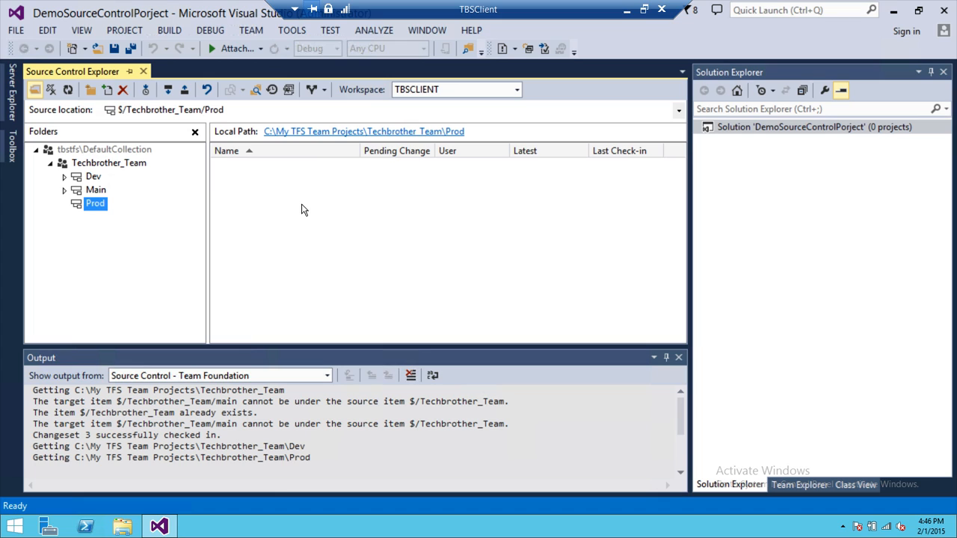
pyautogui.moveTo(257, 145)
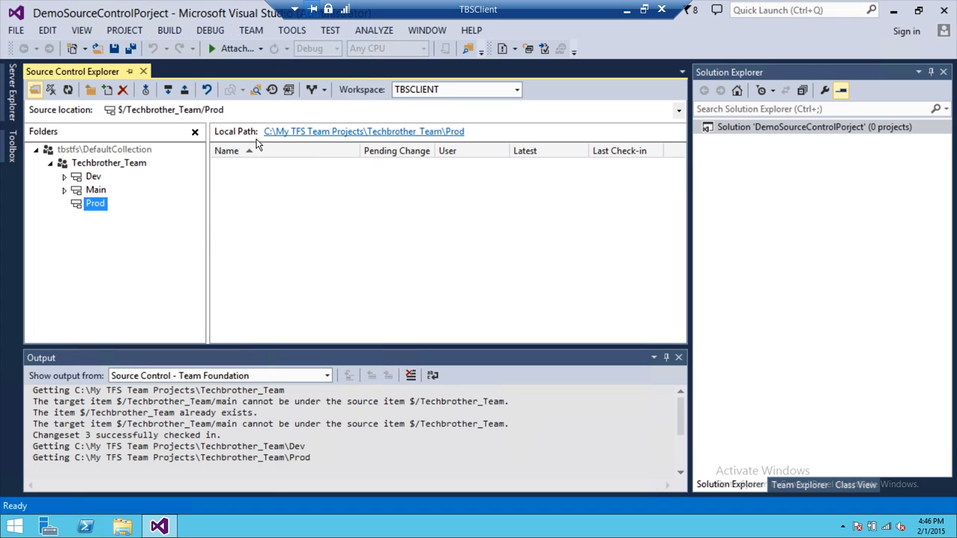
pyautogui.moveTo(171, 233)
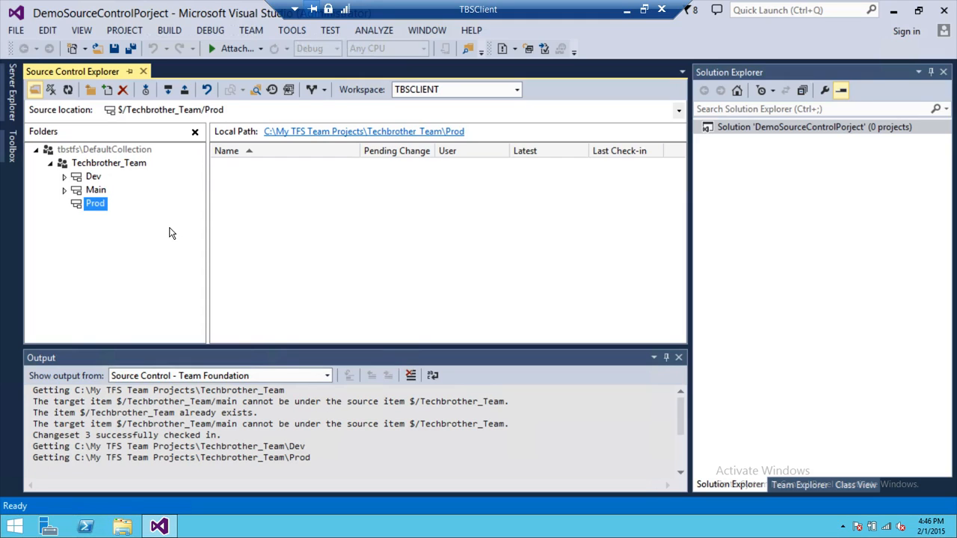
pyautogui.moveTo(125, 229)
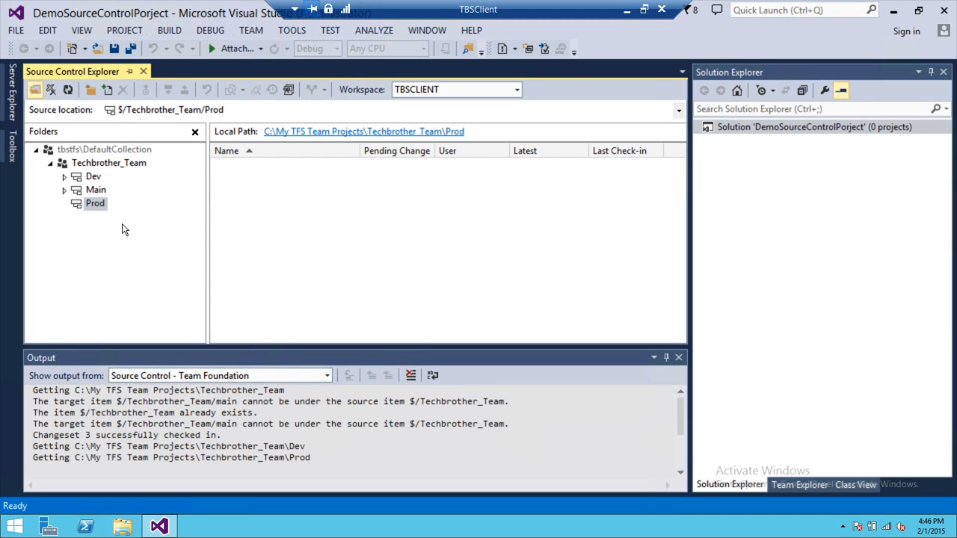
# - Select Techbrother_Team to list the Dev, Main and Prod branches, all marked Latest
pyautogui.click(109, 164)
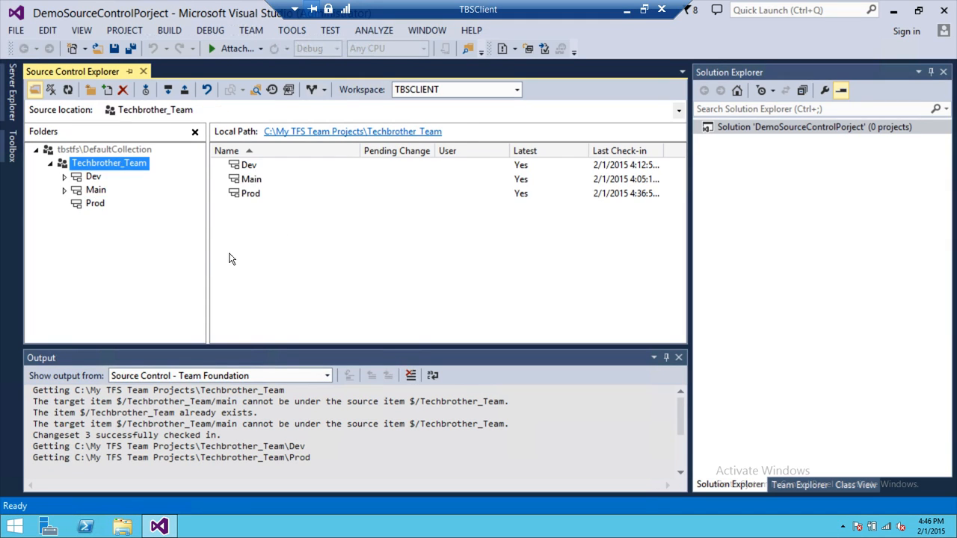
pyautogui.moveTo(251, 172)
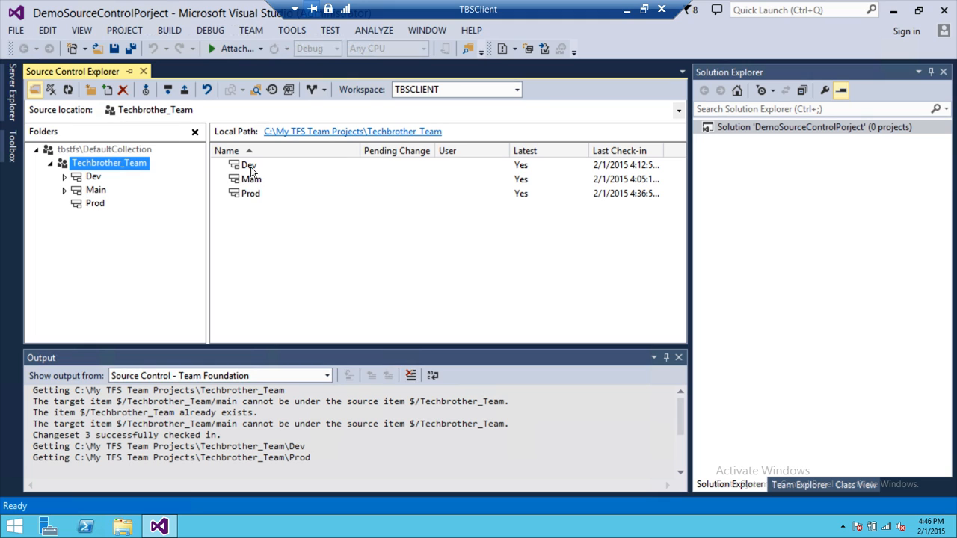
pyautogui.moveTo(247, 204)
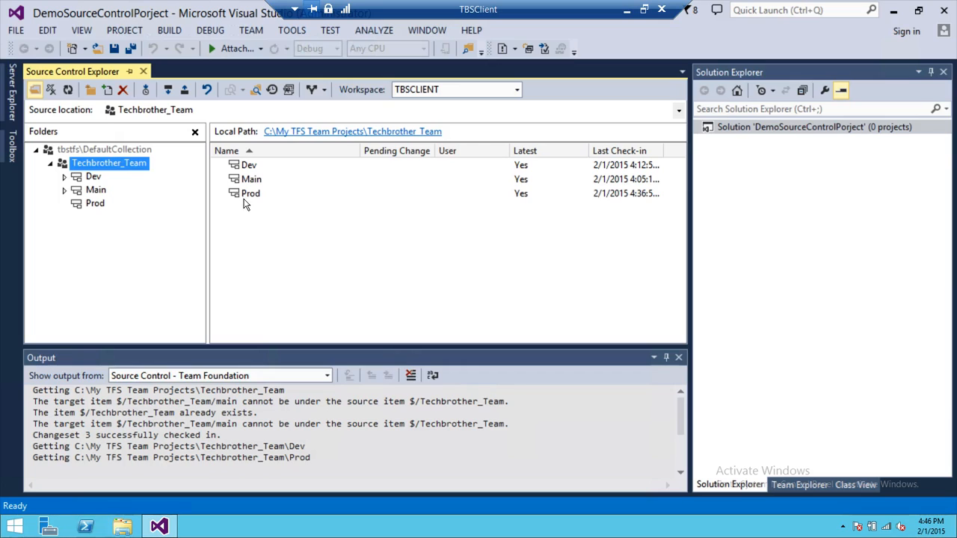
pyautogui.moveTo(282, 200)
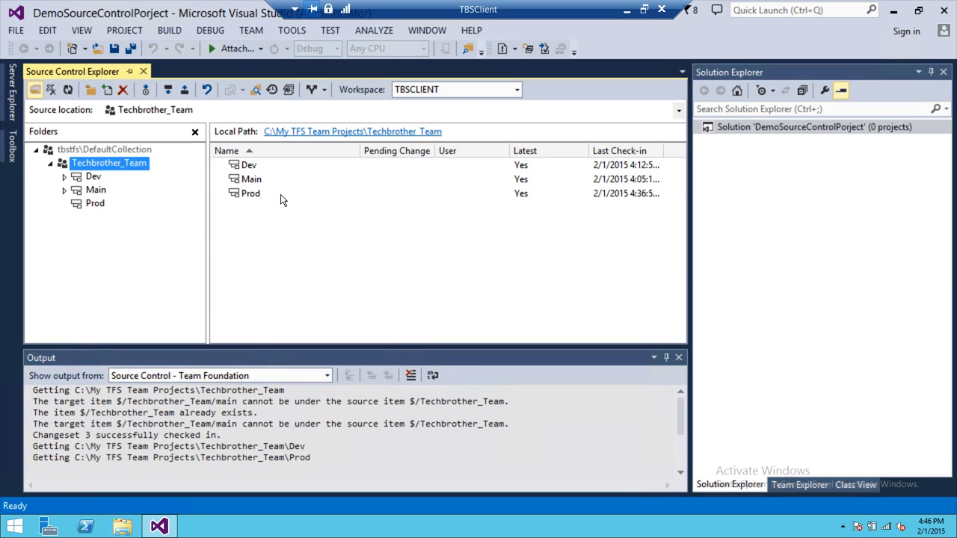
pyautogui.moveTo(303, 183)
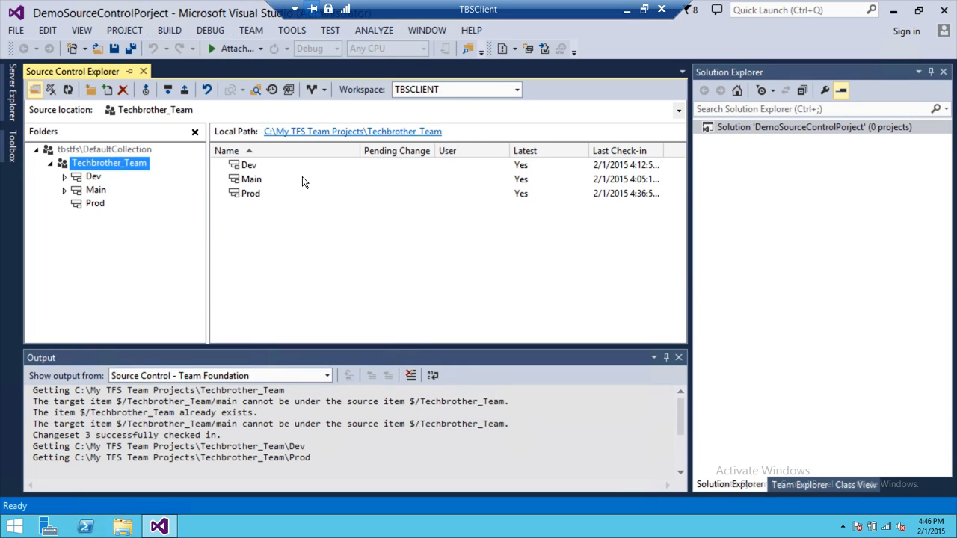
pyautogui.moveTo(104, 217)
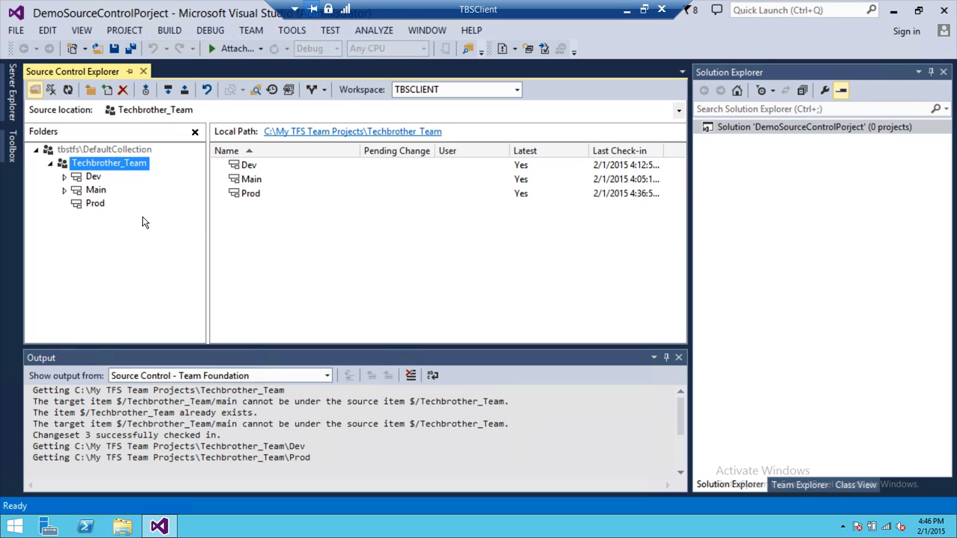
pyautogui.moveTo(125, 219)
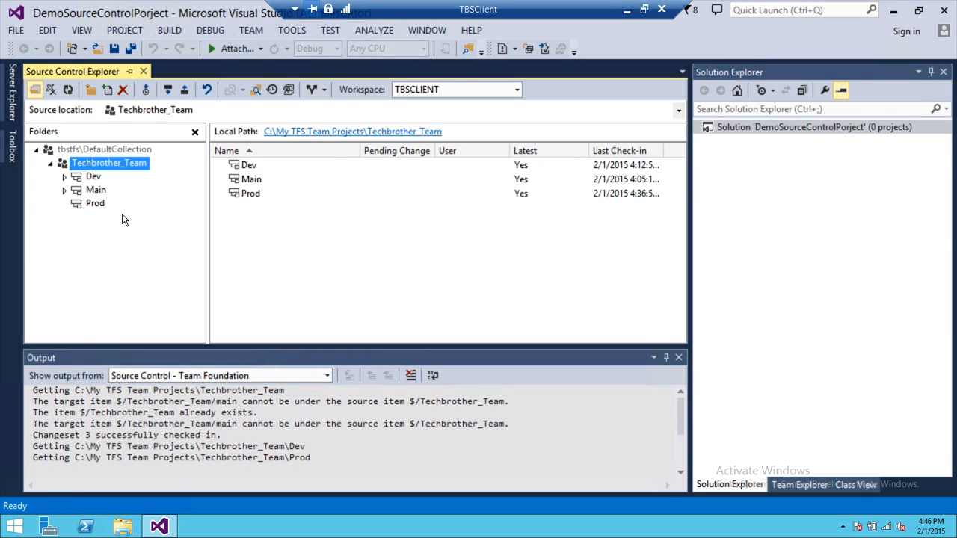
pyautogui.moveTo(113, 233)
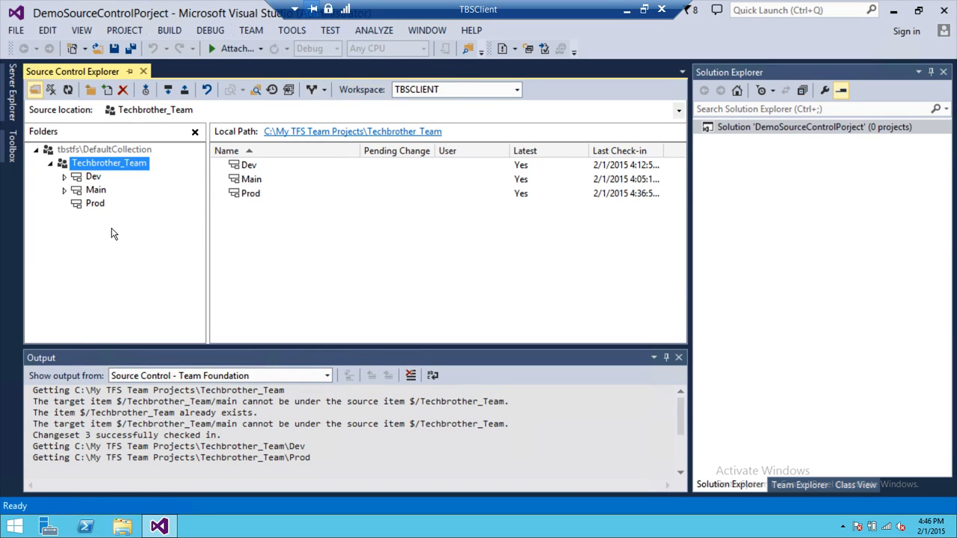
pyautogui.moveTo(104, 280)
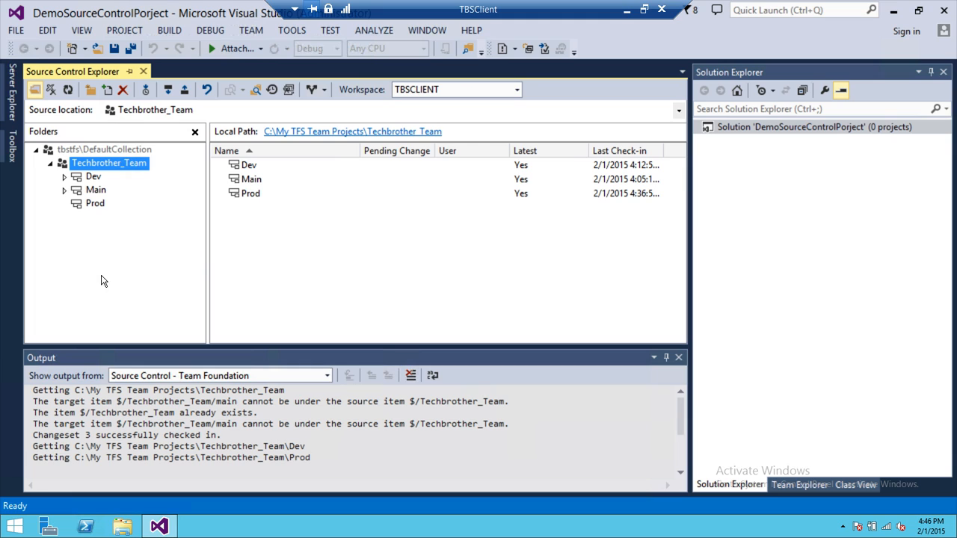
pyautogui.moveTo(119, 166)
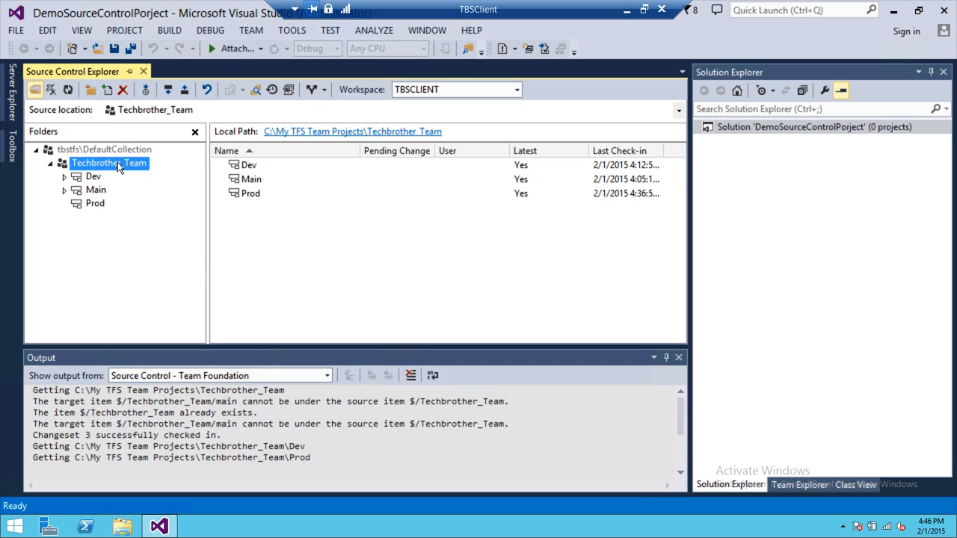
pyautogui.rightClick(109, 163)
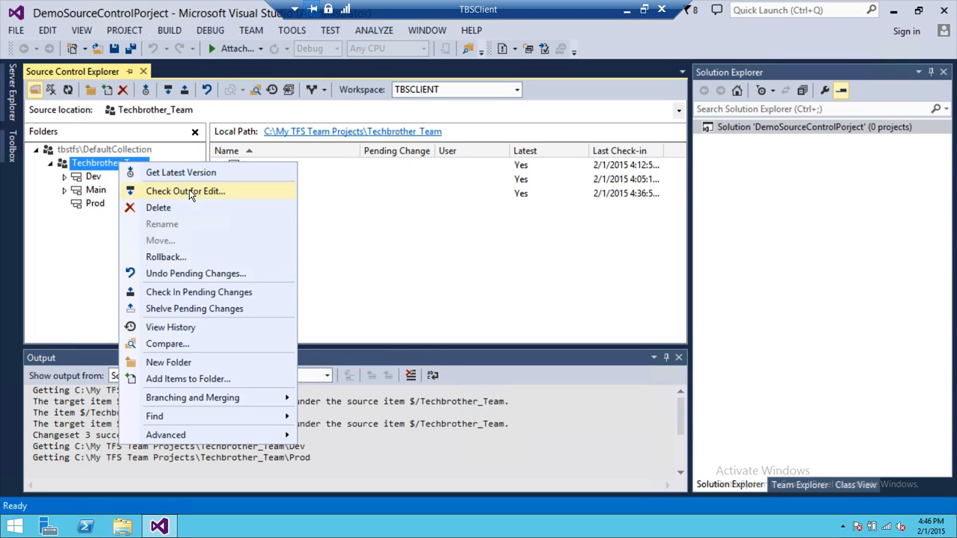
pyautogui.moveTo(251, 184)
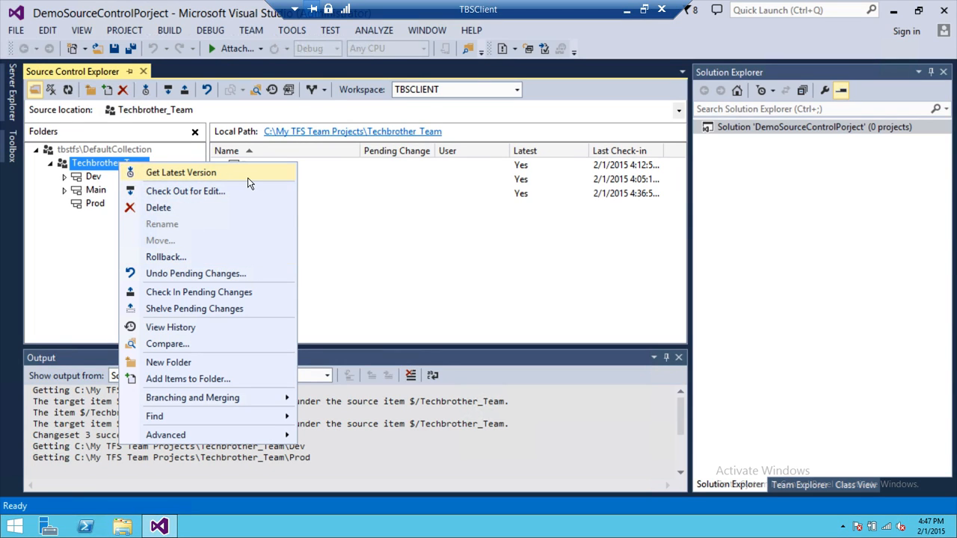
pyautogui.moveTo(404, 230)
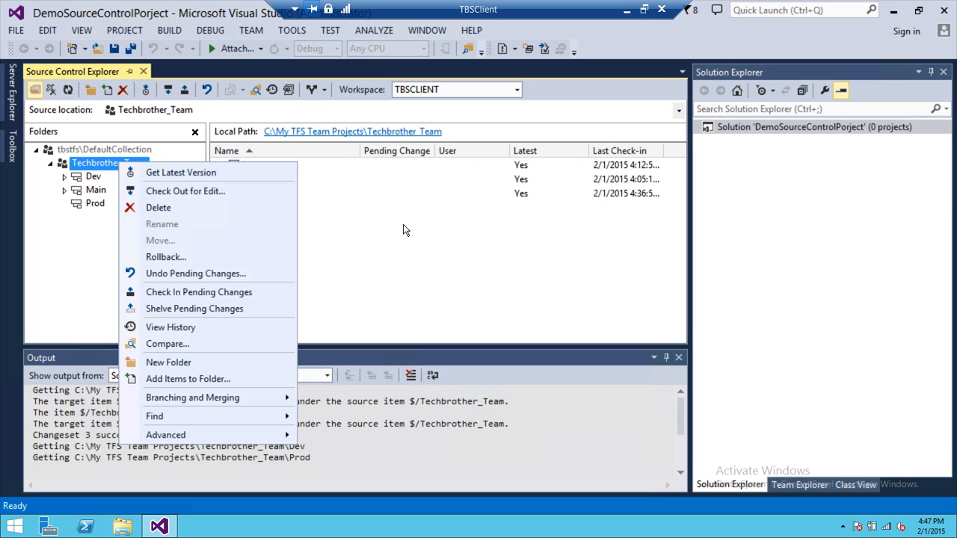
pyautogui.moveTo(404, 249)
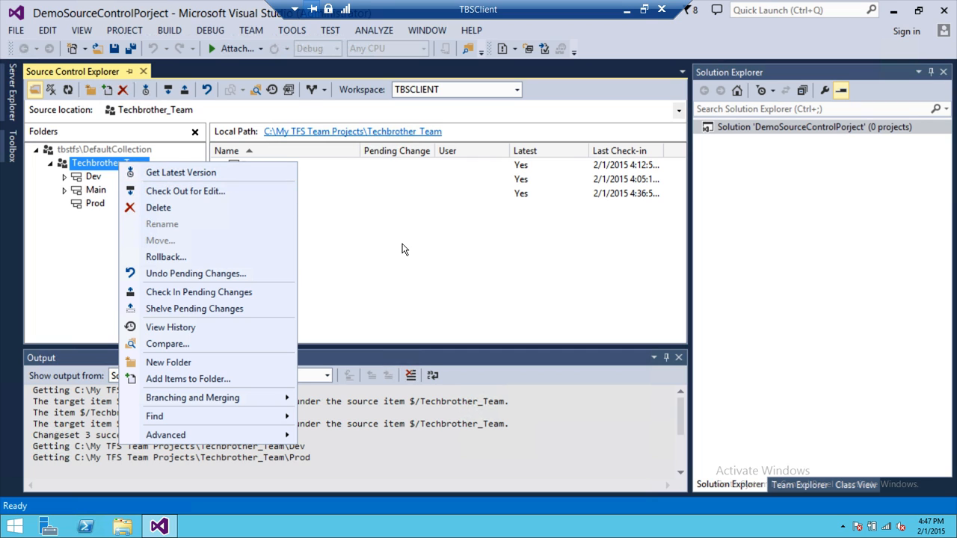
pyautogui.click(404, 249)
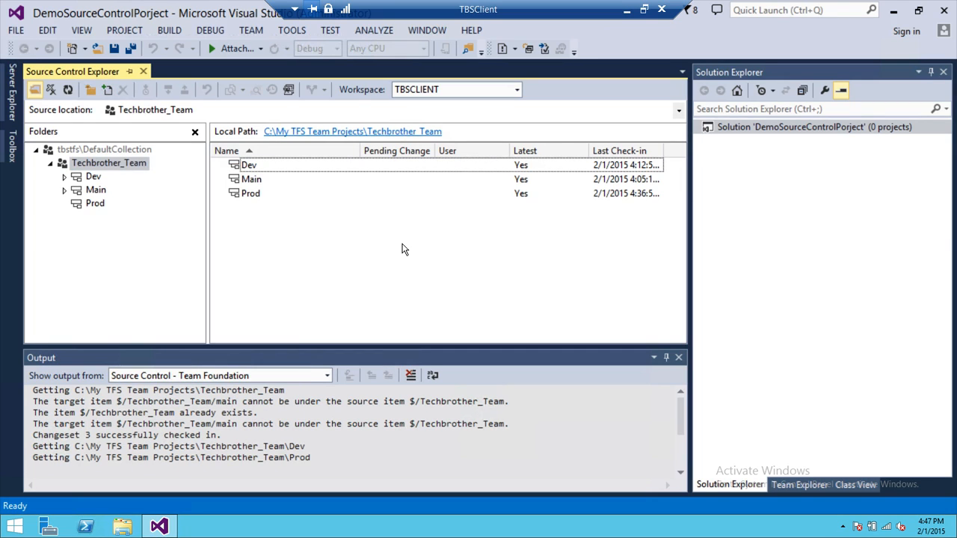